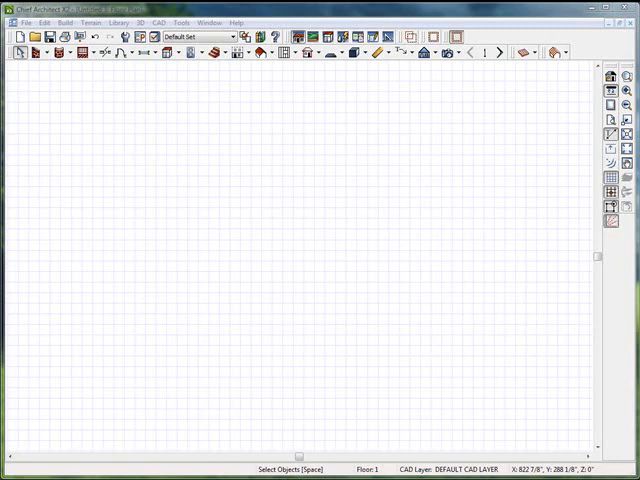
{"action": "mouse_move", "coordinate": [62, 106]}
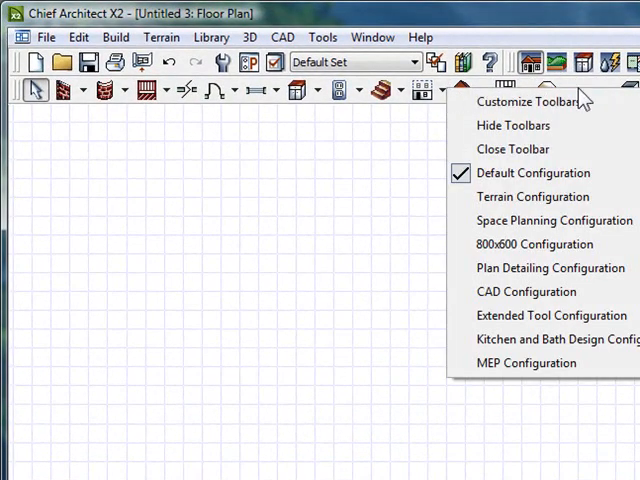
{"action": "mouse_move", "coordinate": [551, 315]}
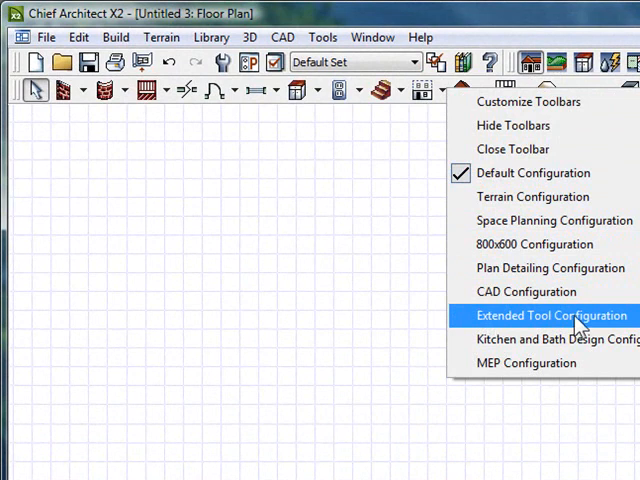
Switch the toolbars to the Extended Tool Configuration
{"action": "left_click", "coordinate": [551, 315]}
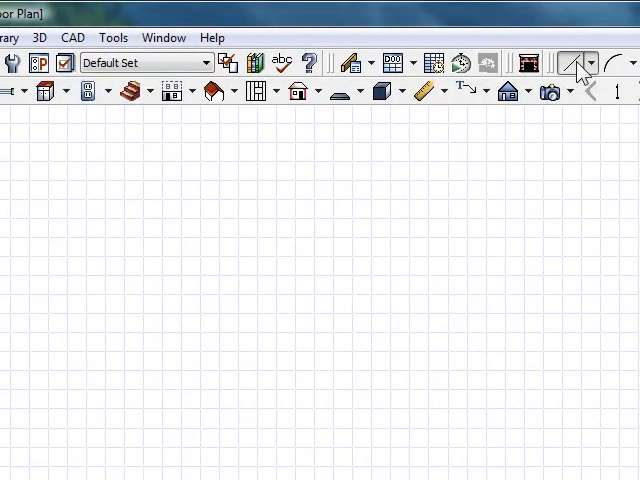
Draw one horizontal line segment with the CAD Draw Line tool
{"action": "left_click", "coordinate": [72, 37]}
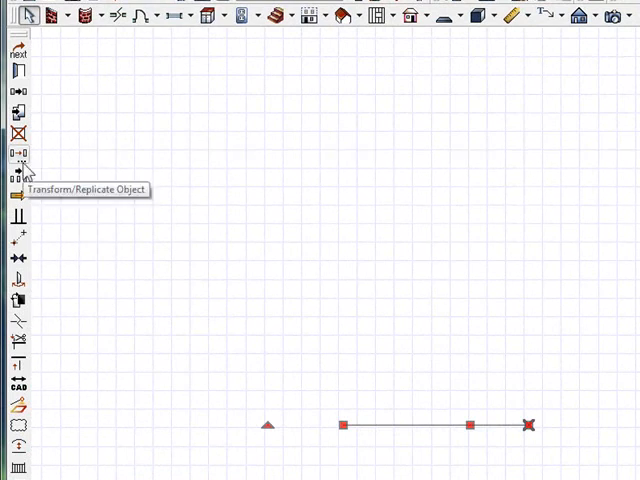
Replicate the line 7 times, each offset 120" and rotated 45.0° relative
{"action": "left_click", "coordinate": [18, 162]}
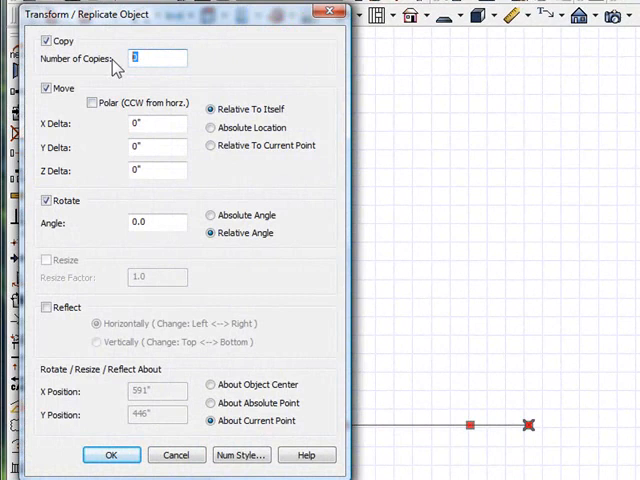
{"action": "type", "text": "7"}
{"action": "left_click", "coordinate": [157, 123]}
{"action": "type", "text": "12"}
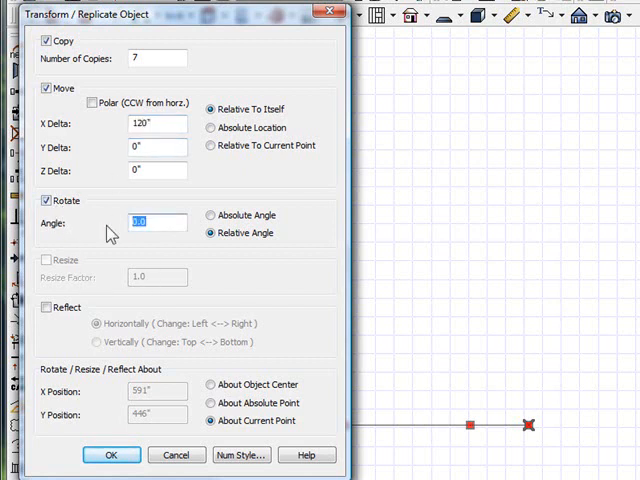
{"action": "type", "text": "45.0"}
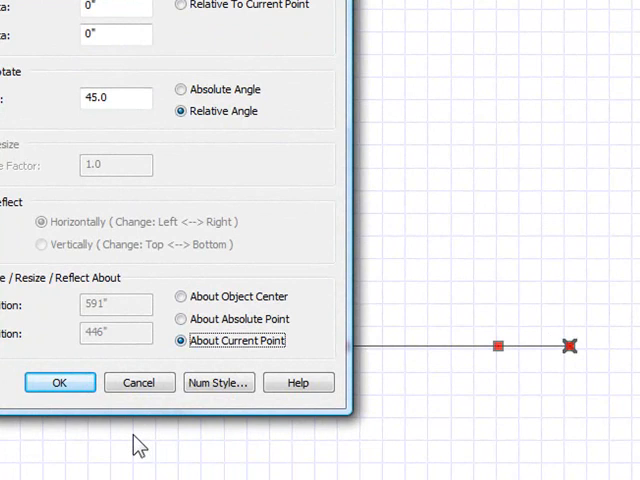
{"action": "left_click", "coordinate": [59, 382]}
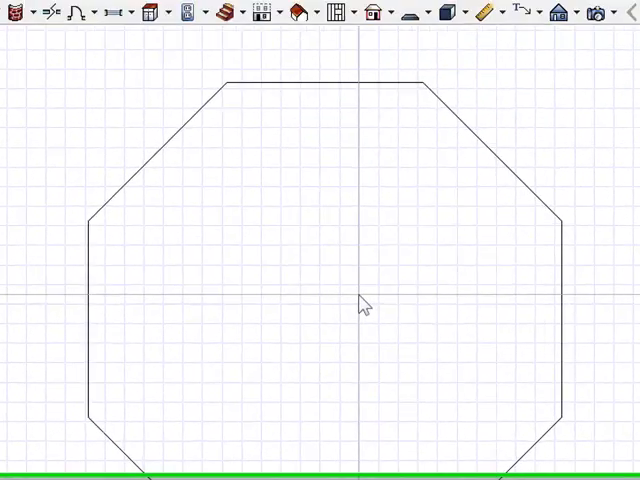
Choose Ceiling Plane from the Roof tools flyout
{"action": "left_click", "coordinate": [357, 71]}
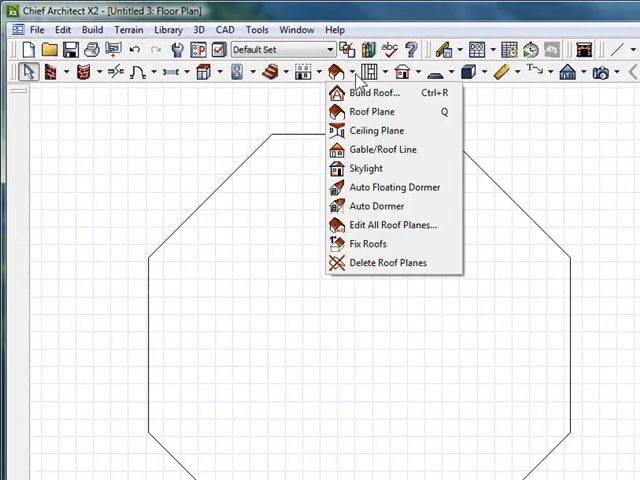
{"action": "mouse_move", "coordinate": [377, 130]}
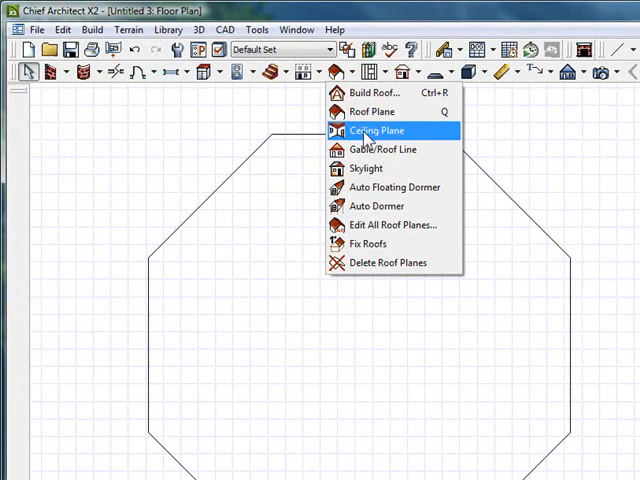
{"action": "left_click", "coordinate": [377, 130]}
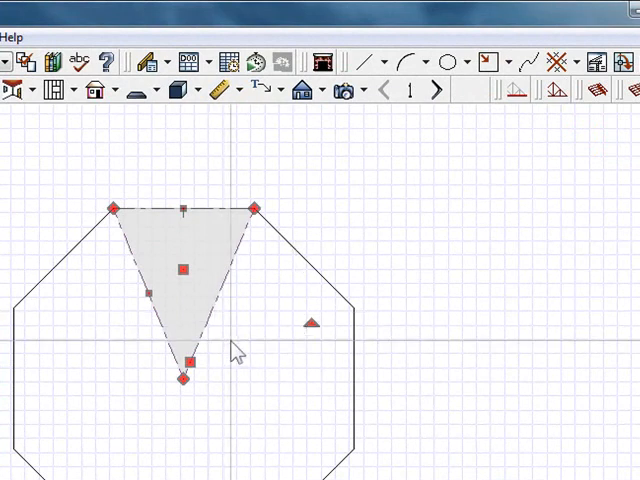
Replicate the ceiling plane 8 times, rotating 45° relative about the centre
{"action": "left_click", "coordinate": [568, 62]}
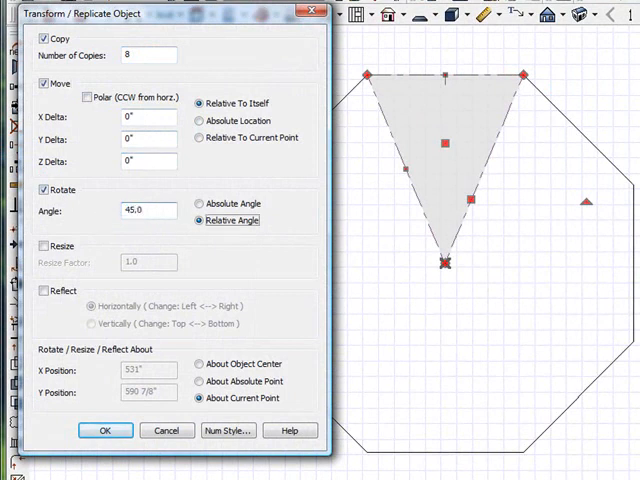
{"action": "mouse_move", "coordinate": [457, 287]}
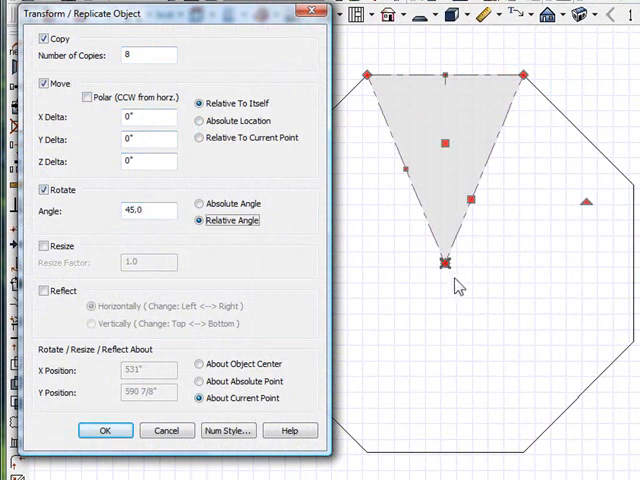
{"action": "left_click", "coordinate": [105, 430]}
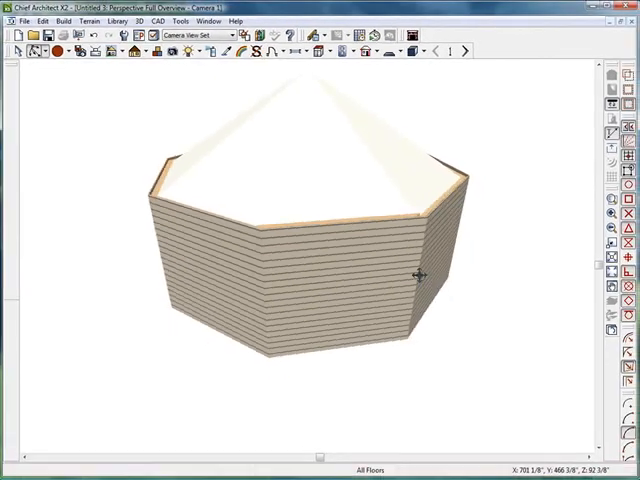
Uncheck Ceiling Over This Room in the octagonal room's Structure settings
{"action": "left_click_drag", "start_coordinate": [420, 278], "coordinate": [175, 203]}
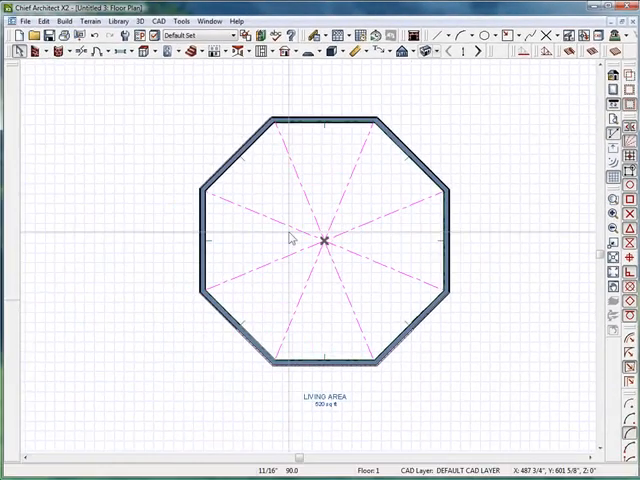
{"action": "double_click", "coordinate": [320, 240]}
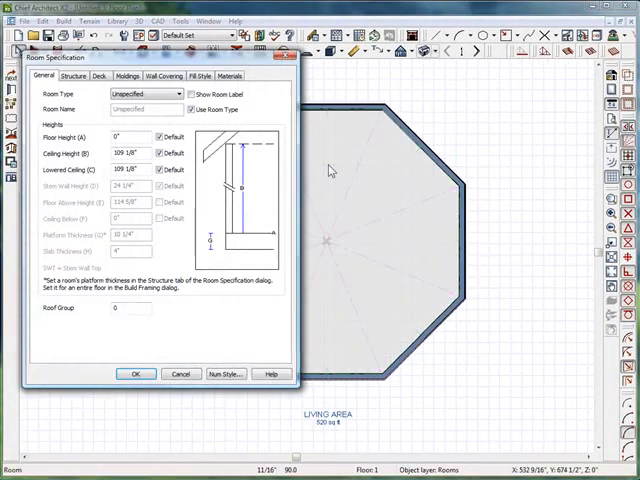
{"action": "left_click", "coordinate": [72, 76]}
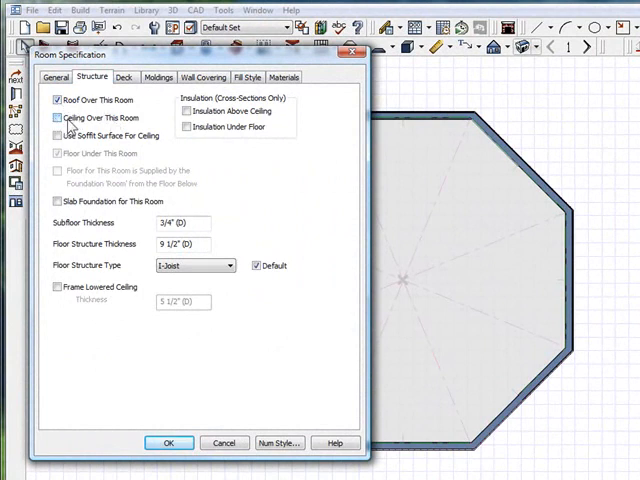
{"action": "left_click", "coordinate": [56, 117]}
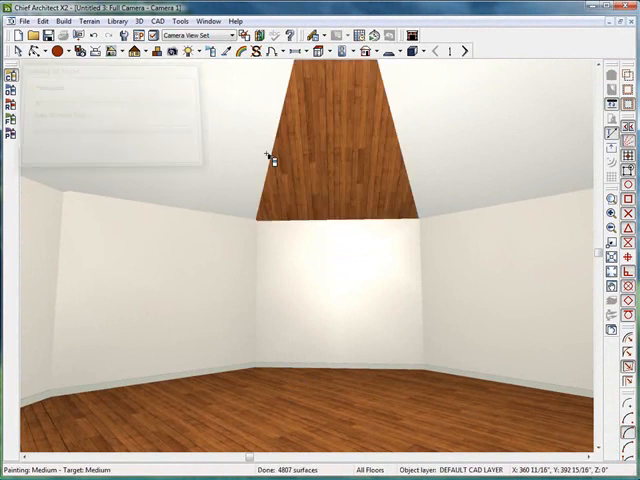
Look around the interior camera view at the wood-finished ceiling sections
{"action": "left_click_drag", "start_coordinate": [268, 157], "coordinate": [485, 137]}
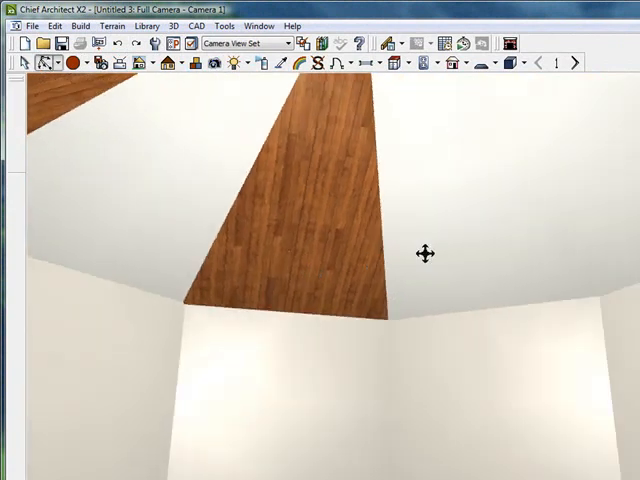
{"action": "left_click_drag", "start_coordinate": [421, 252], "coordinate": [260, 195]}
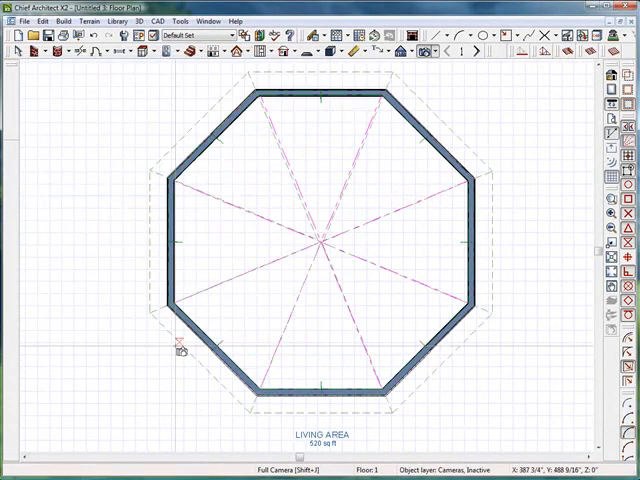
Open Perspective Full Overview and orbit to view the shingled roof from above
{"action": "left_click", "coordinate": [428, 51]}
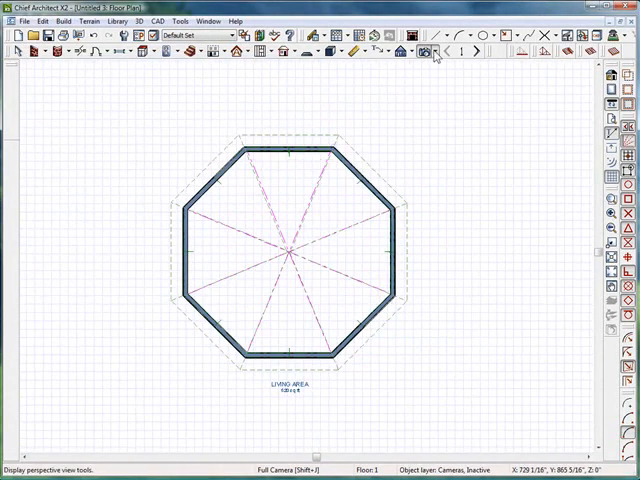
{"action": "left_click", "coordinate": [428, 50]}
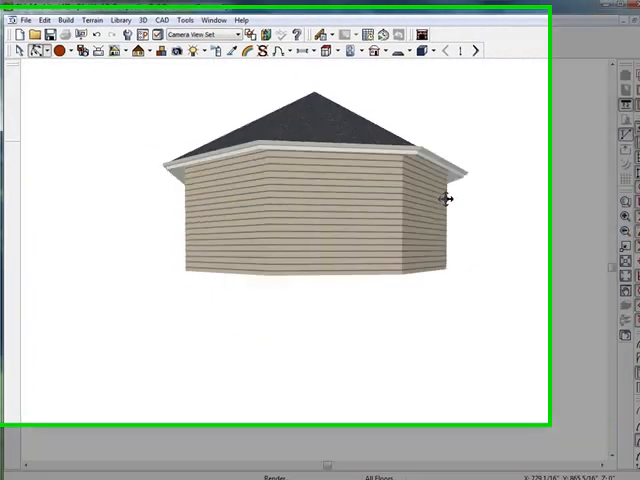
{"action": "left_click_drag", "start_coordinate": [450, 198], "coordinate": [350, 268]}
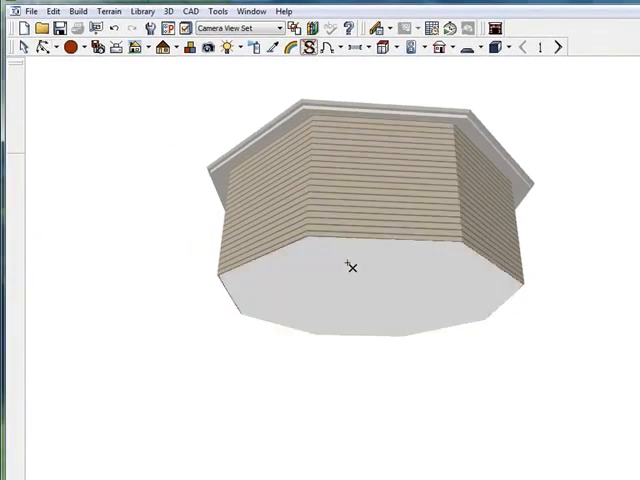
{"action": "left_click_drag", "start_coordinate": [350, 267], "coordinate": [398, 207]}
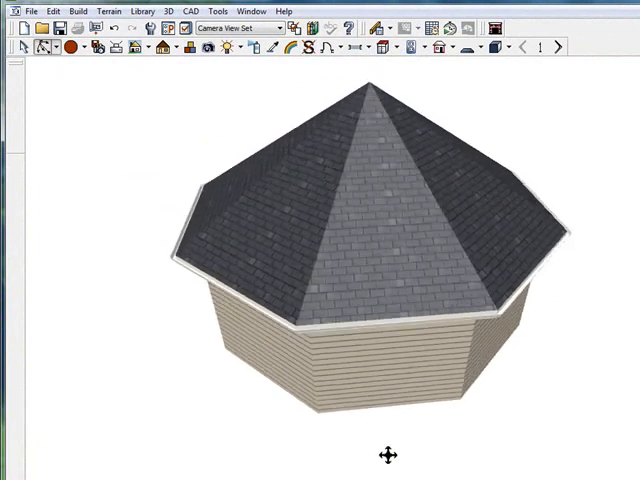
{"action": "left_click_drag", "start_coordinate": [385, 453], "coordinate": [455, 210]}
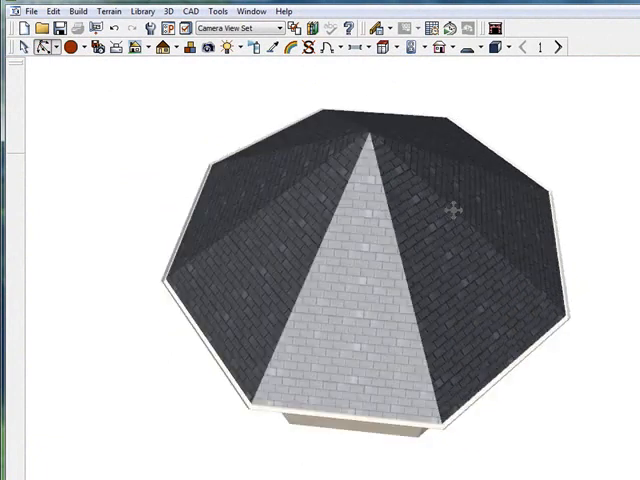